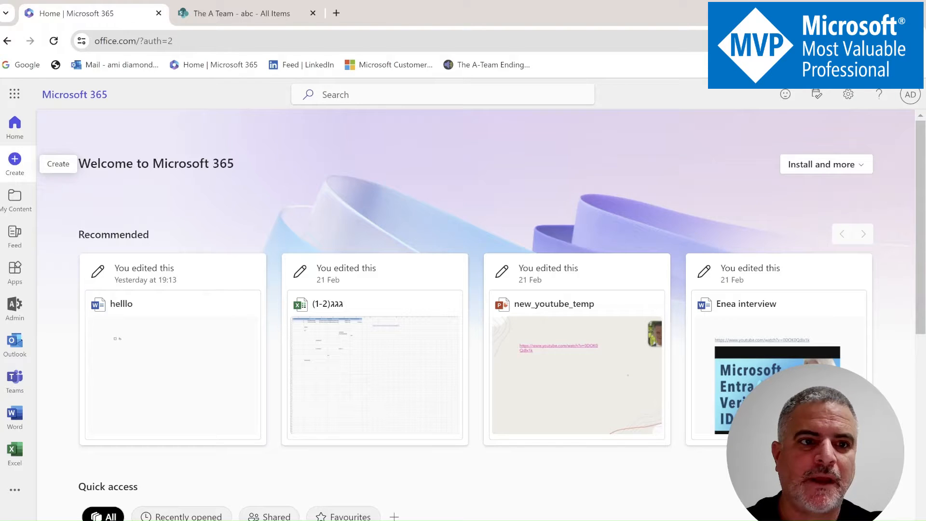
Open Microsoft Lists from the Microsoft 365 app launcher.
click(14, 94)
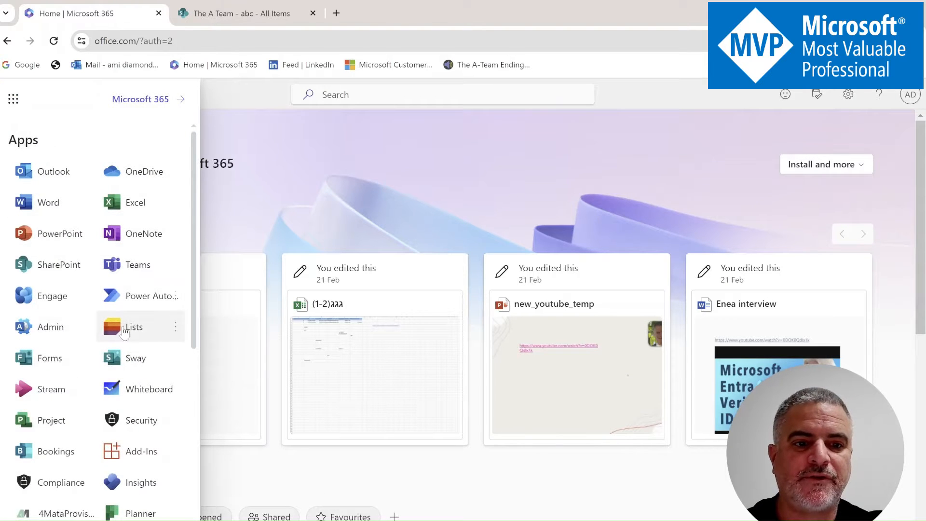
click(124, 327)
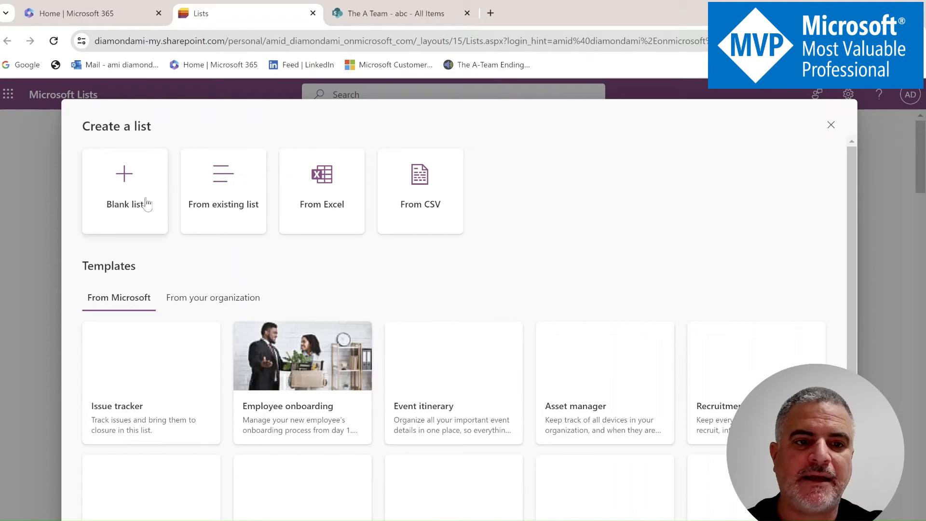
Create a blank list named 'Demo list' saved to The A Team site.
click(124, 189)
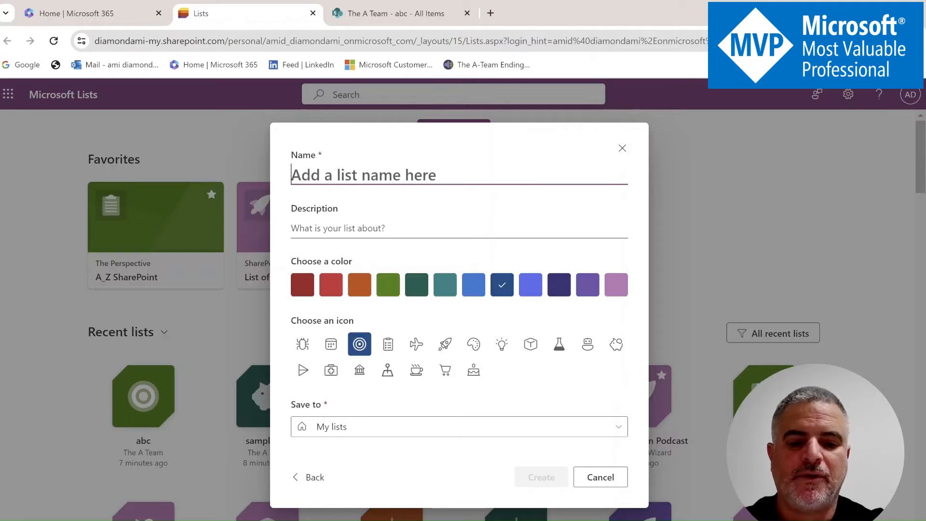
text(Demo li)
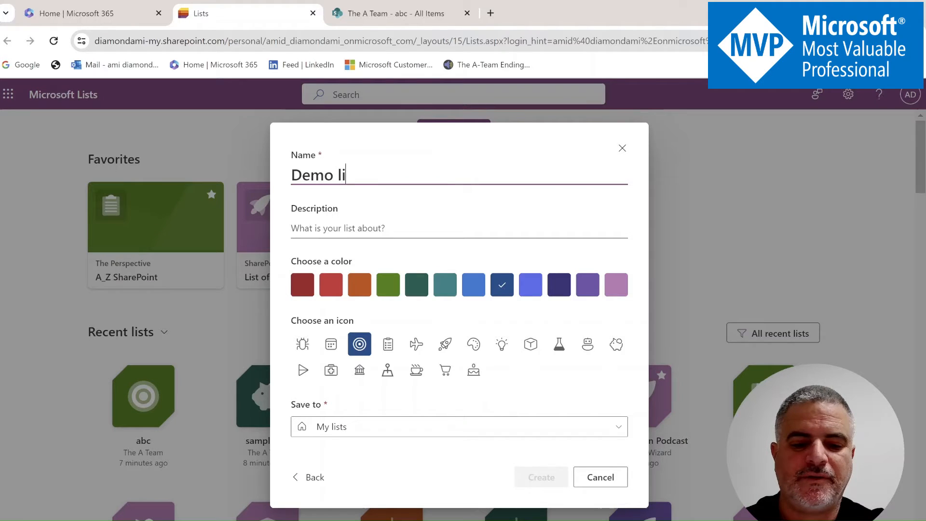
text(st)
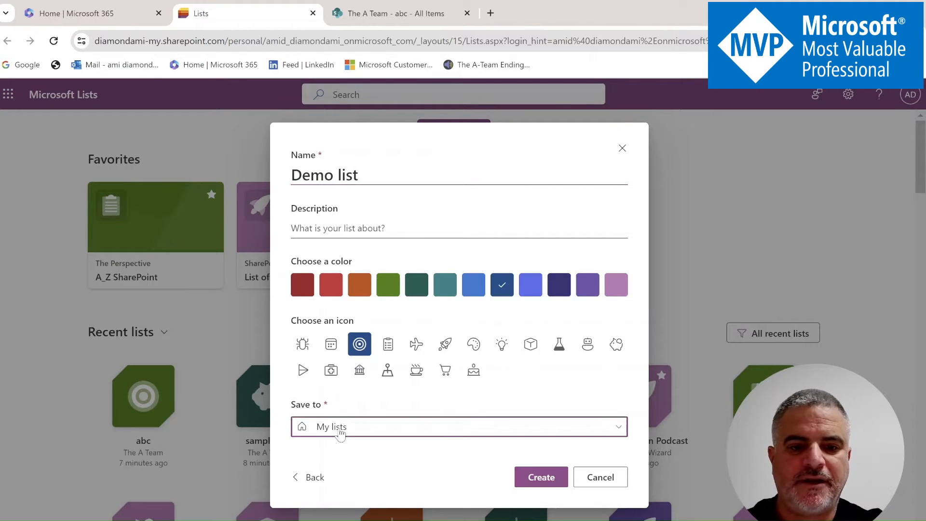
click(458, 426)
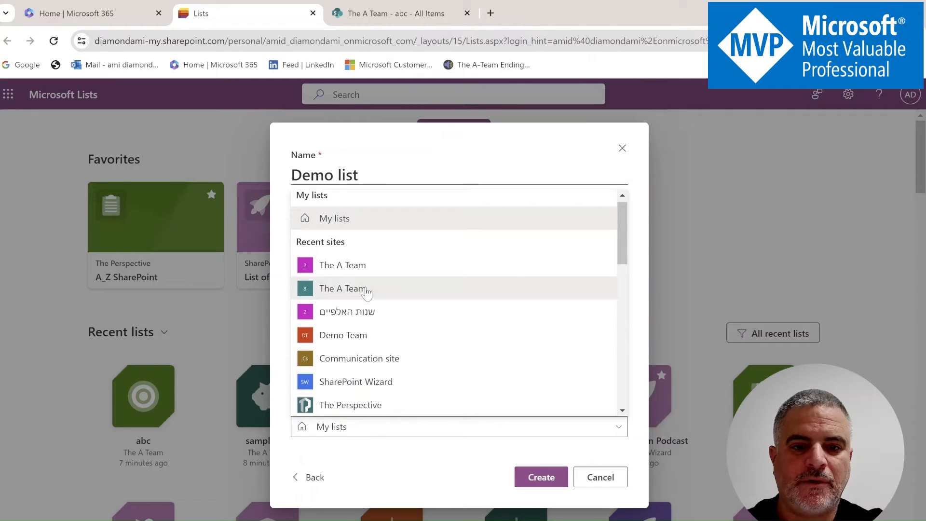
click(342, 288)
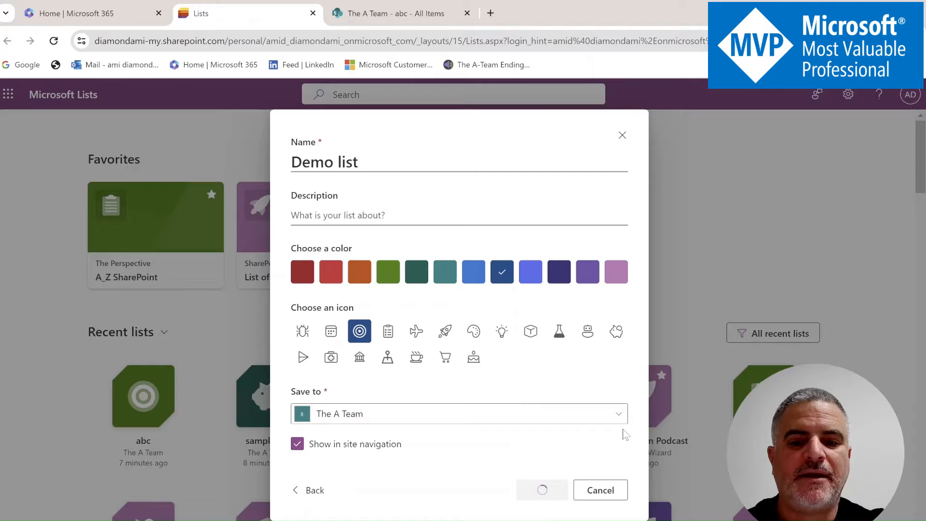
click(541, 490)
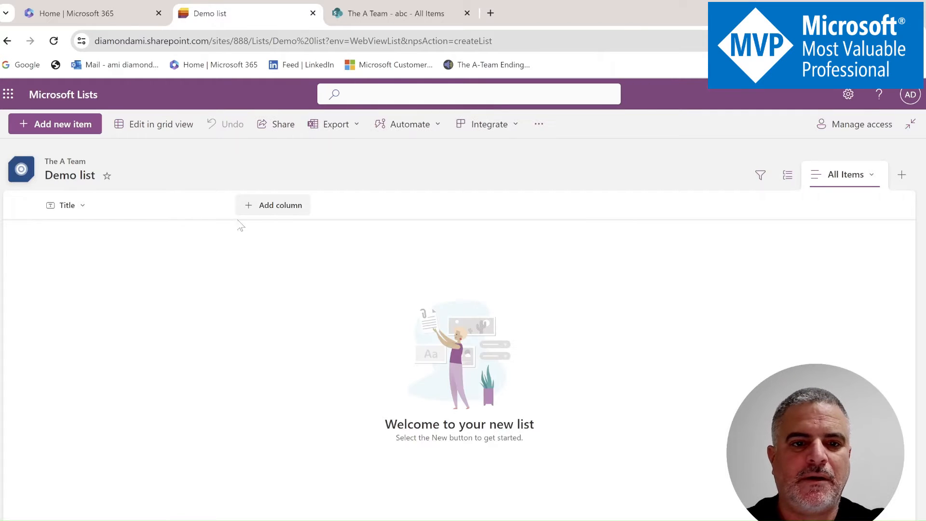
Add an Image-type column named 'Pic' to Demo list beside Title.
click(278, 205)
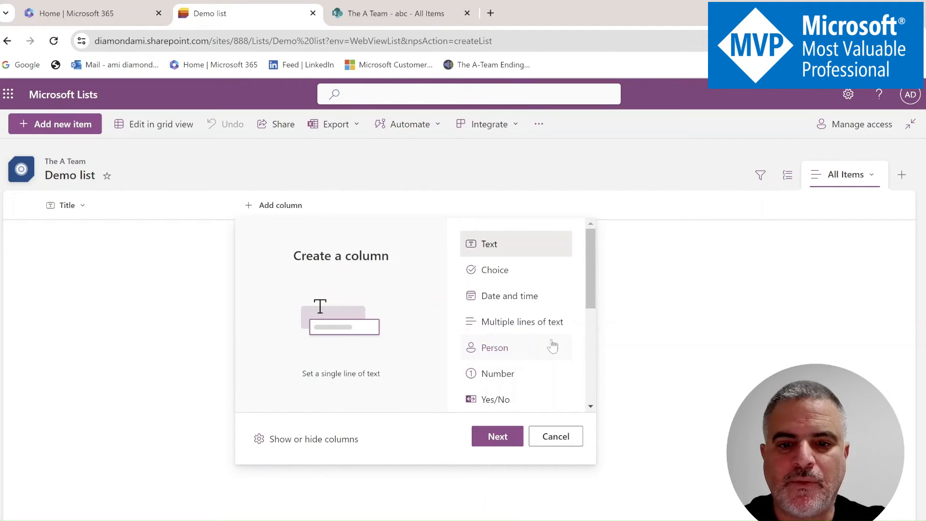
scroll(down, 3)
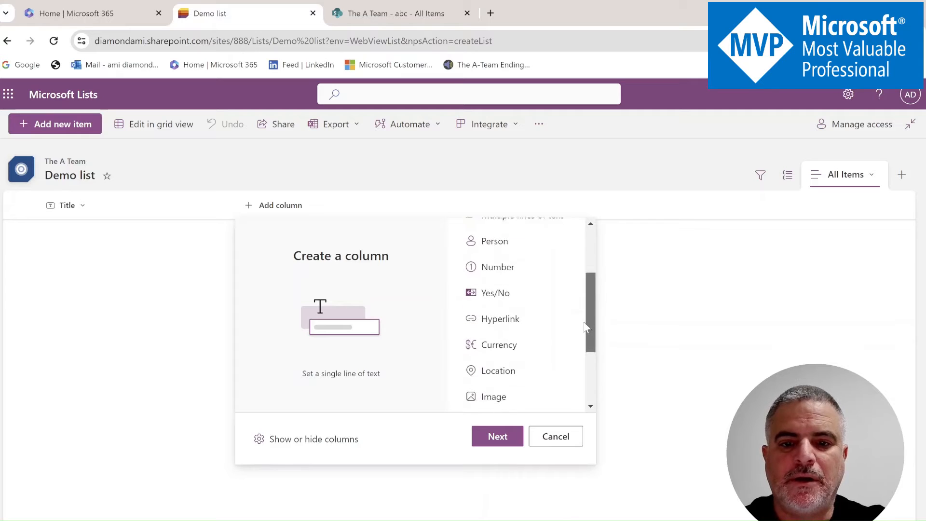
click(493, 364)
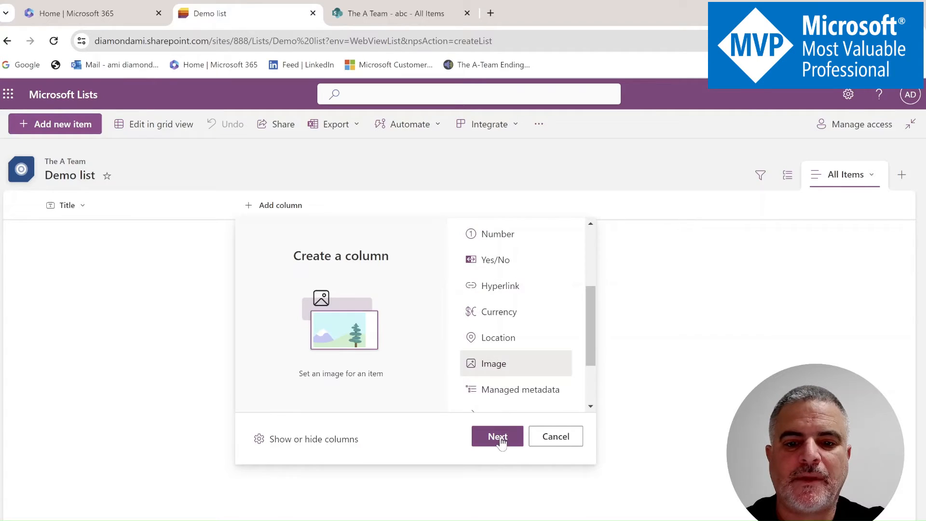
click(497, 436)
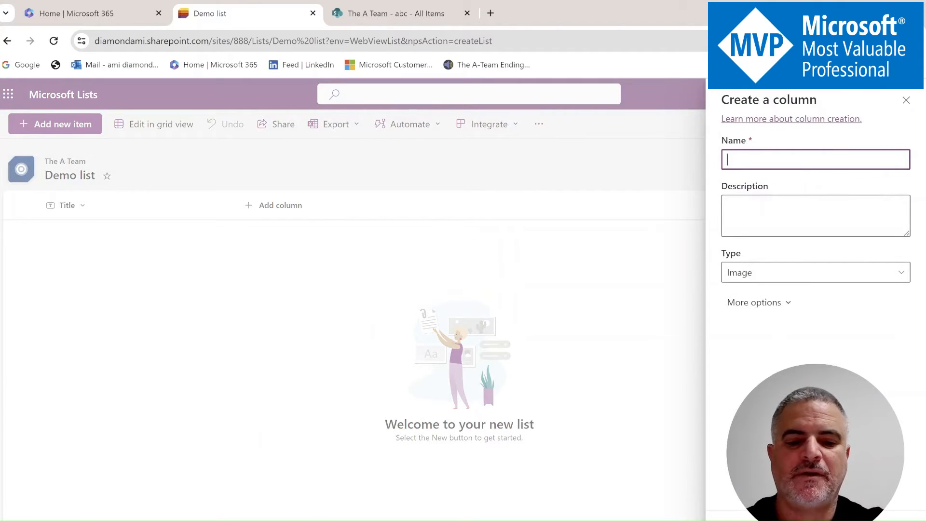
text(Pic)
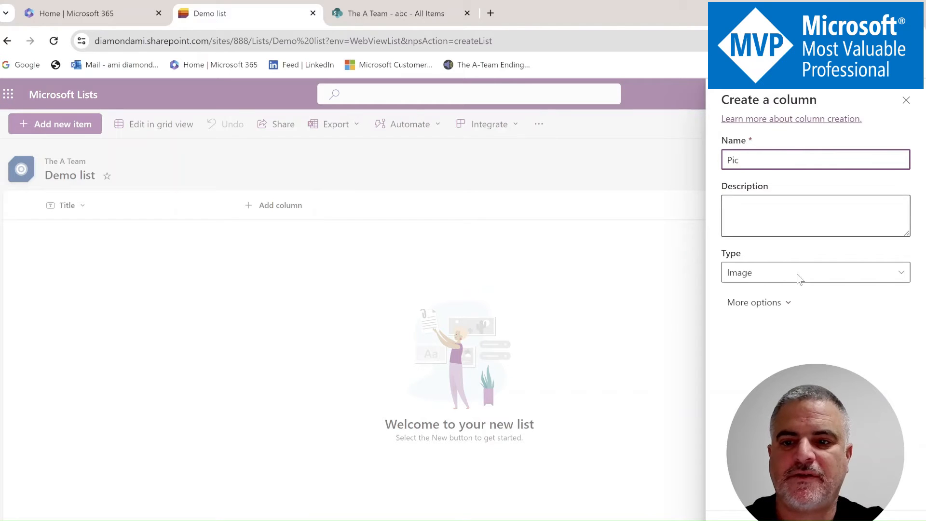
click(905, 100)
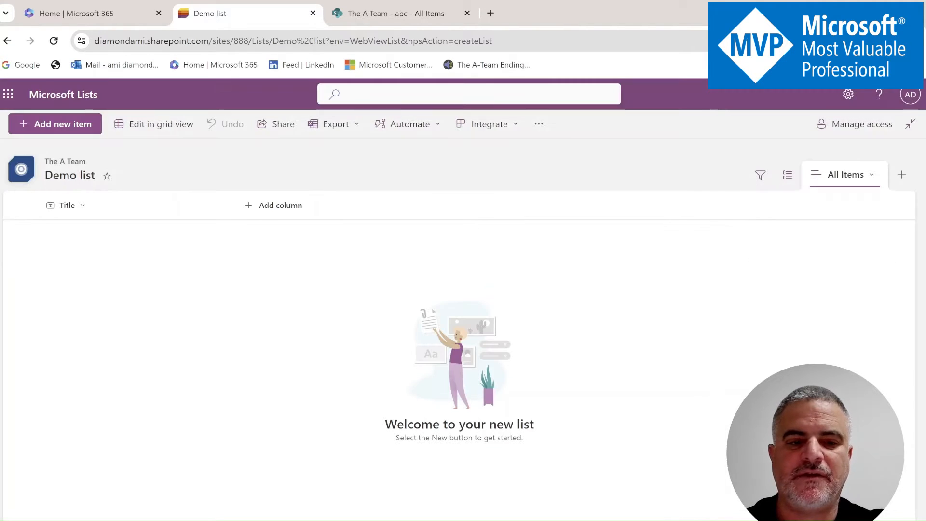
click(274, 205)
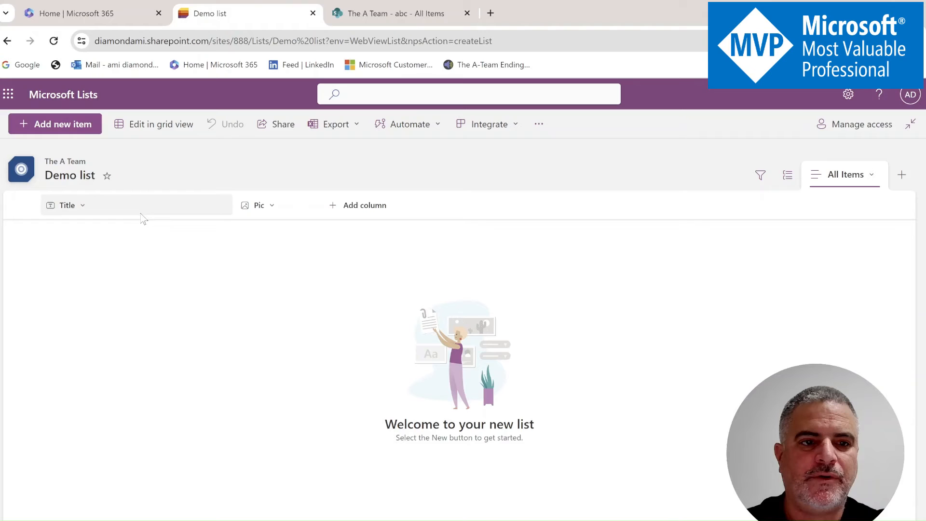
Add and save a new list item titled 'task1'.
click(55, 124)
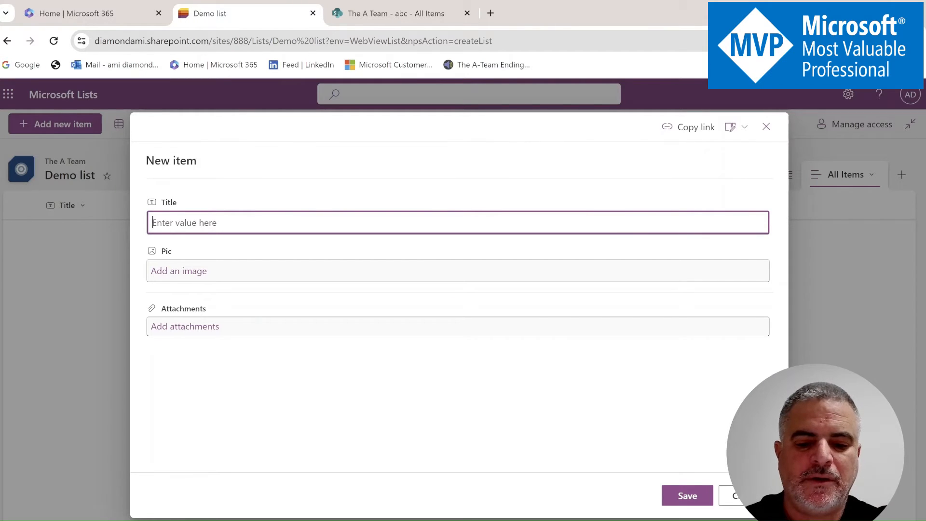
text(task1)
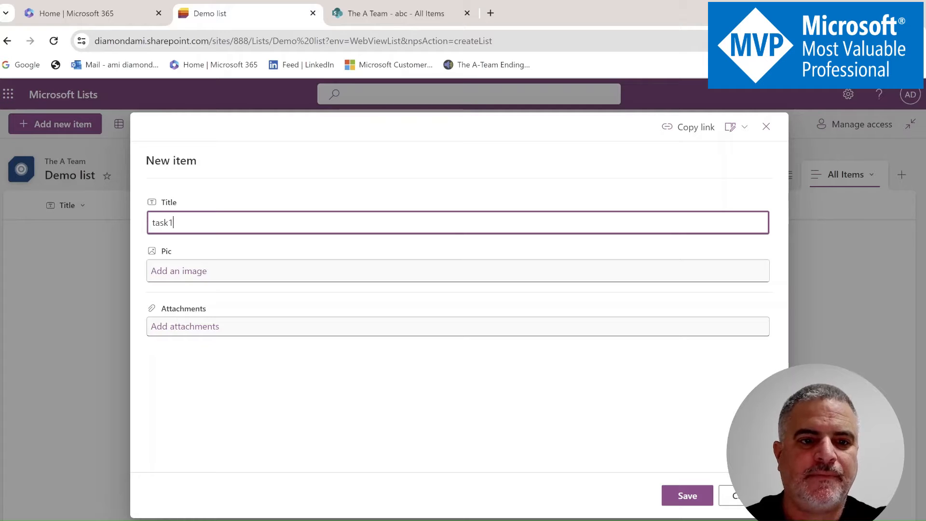
mouse_move(700, 358)
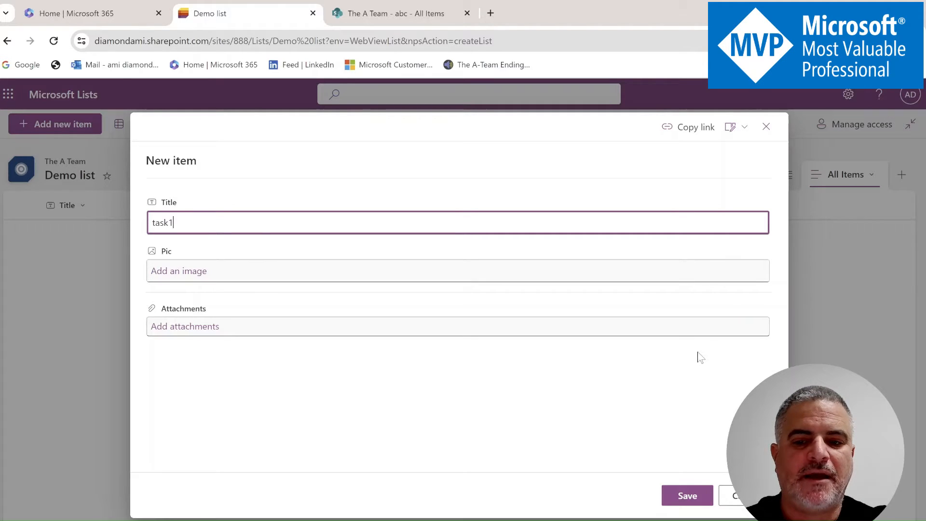
click(686, 495)
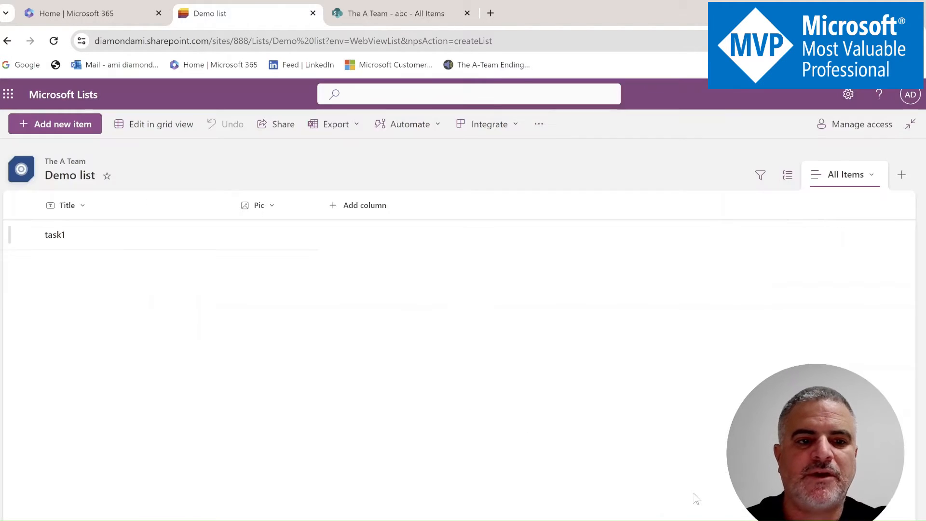
mouse_move(352, 282)
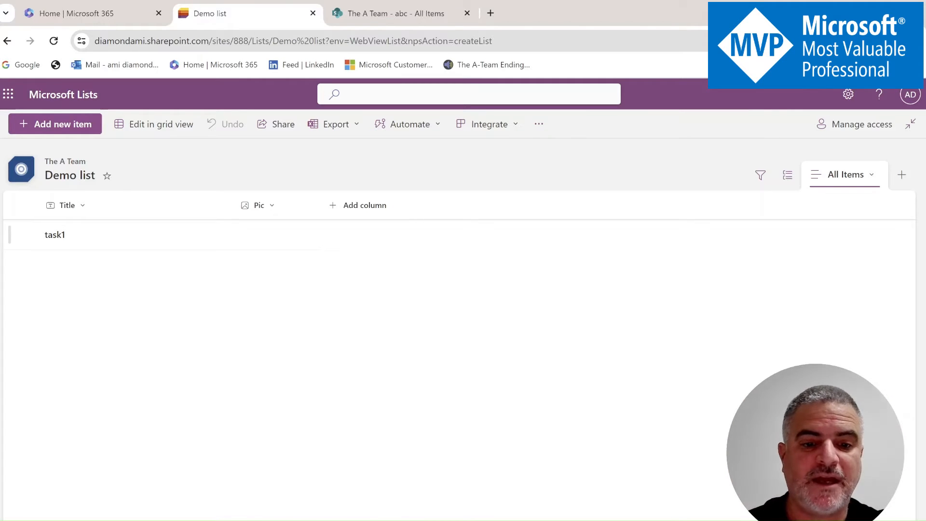
mouse_move(77, 235)
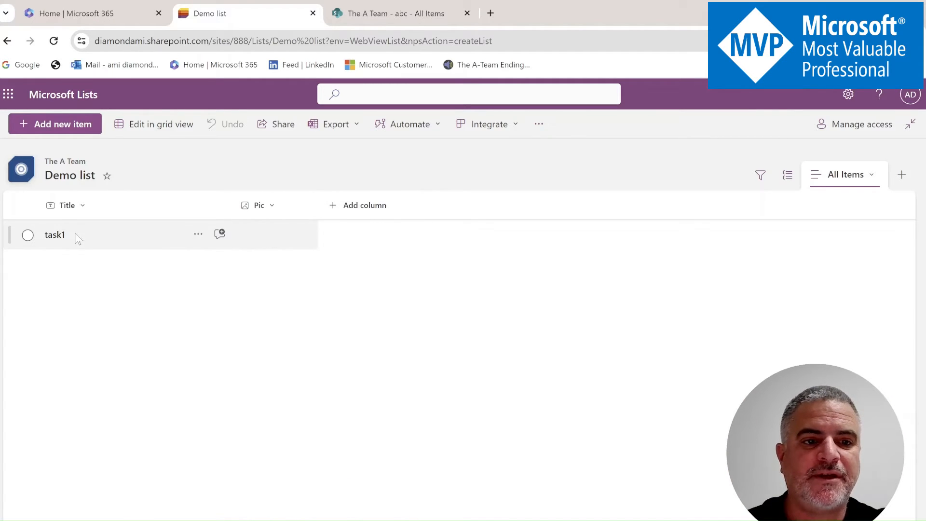
Close task1's details once its Excel-logo picture saves, then start another item.
click(55, 234)
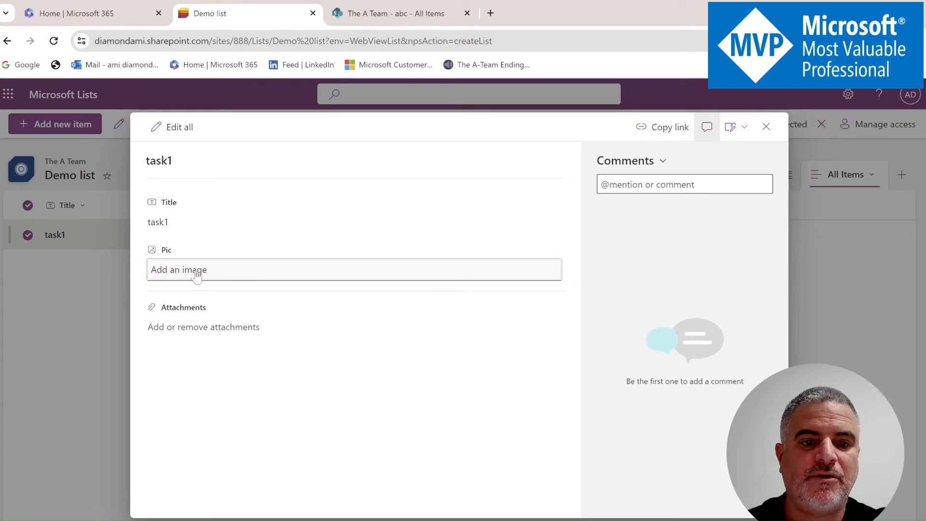
mouse_move(286, 280)
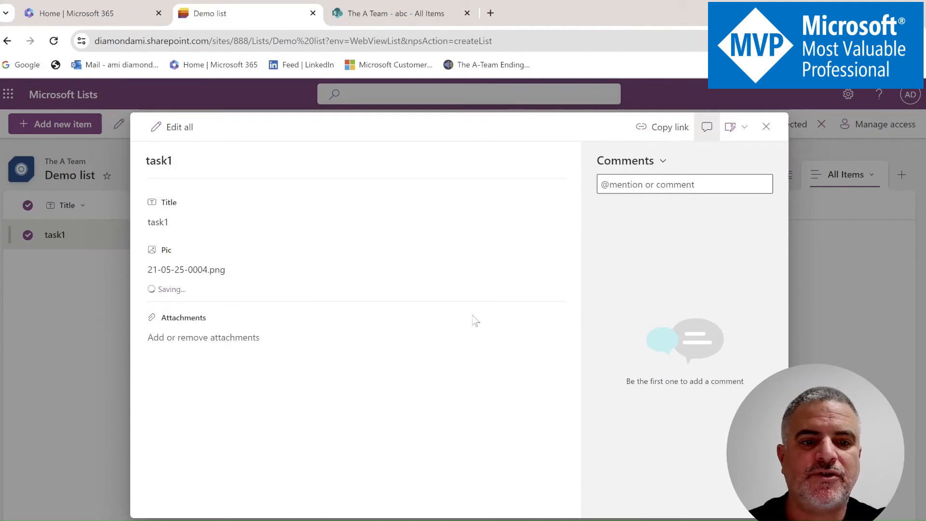
click(766, 126)
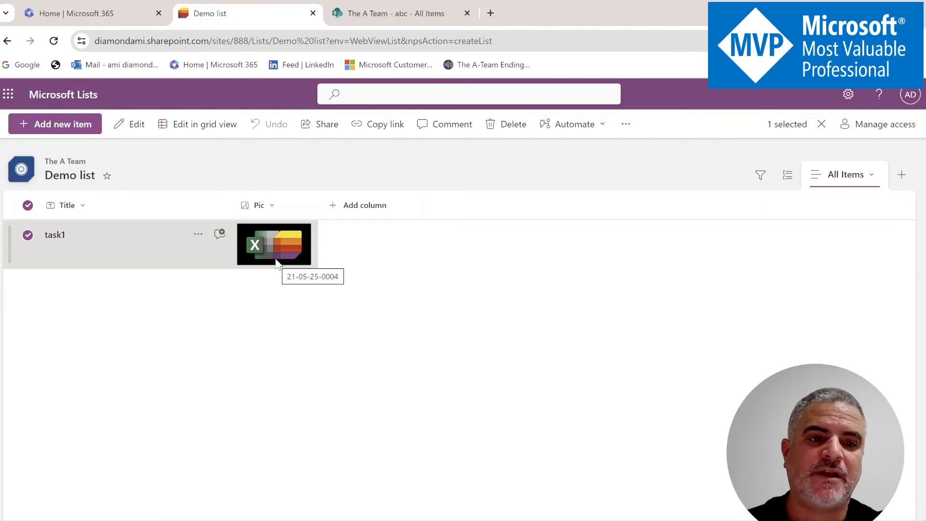
click(54, 124)
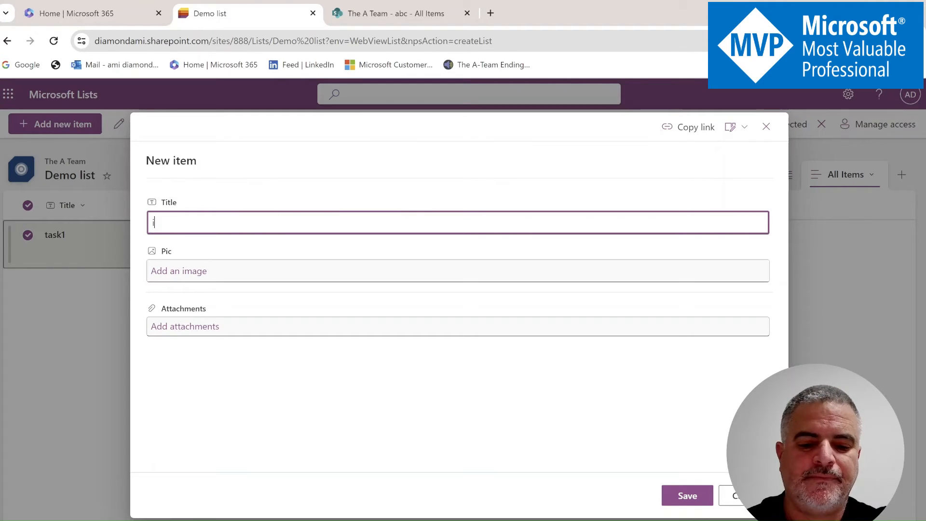
Enter 'item' as the new item's Title and save it.
text(item)
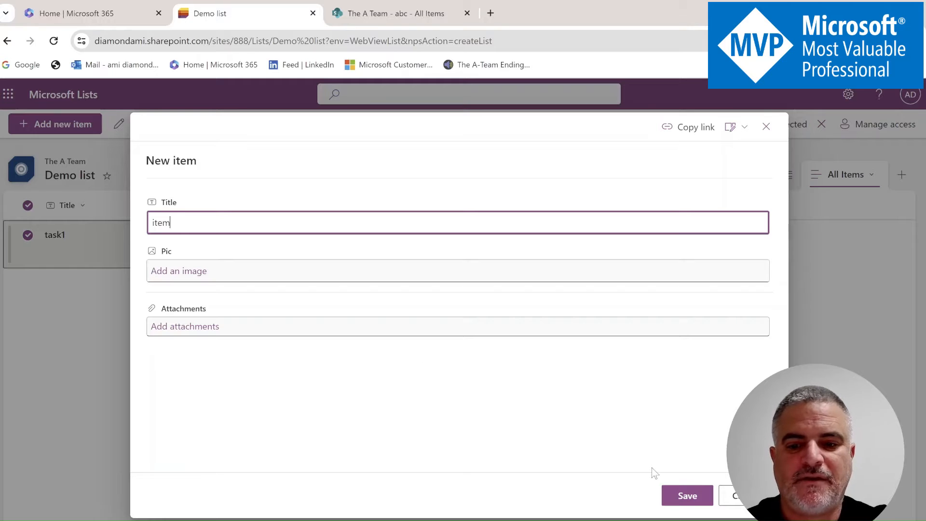
click(687, 496)
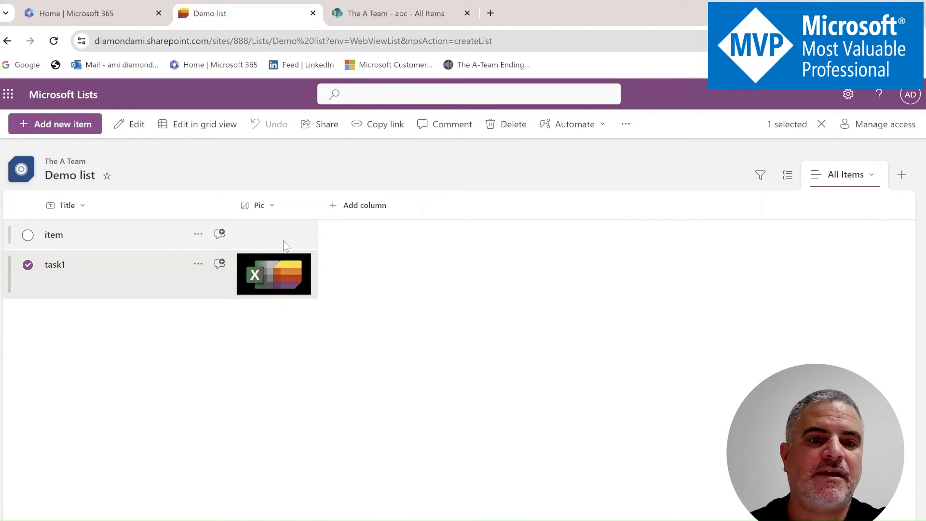
mouse_move(273, 260)
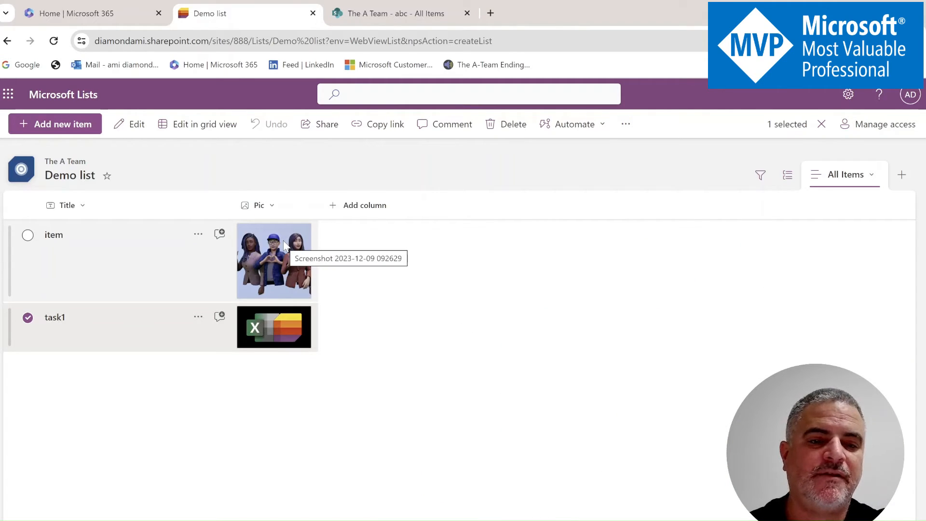
mouse_move(257, 366)
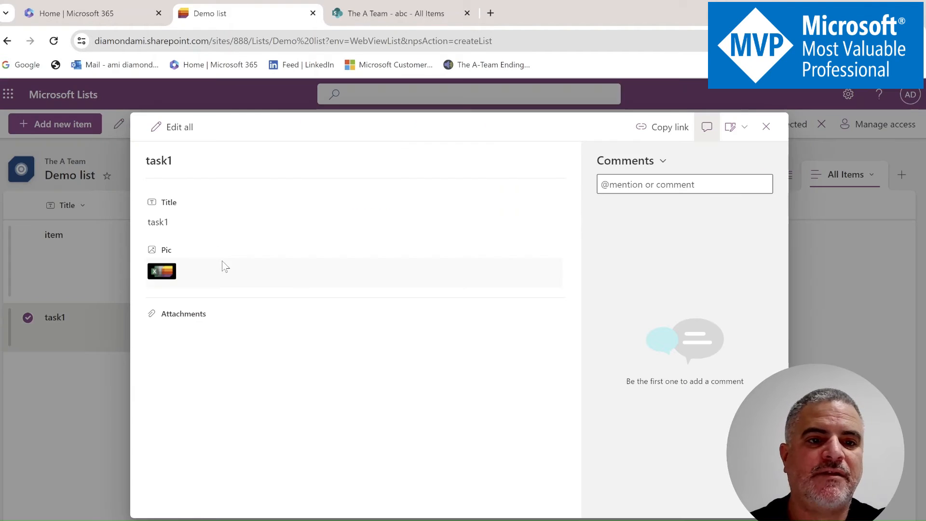
Close the item panel, switch to grid editing, and preview task1's picture.
click(766, 126)
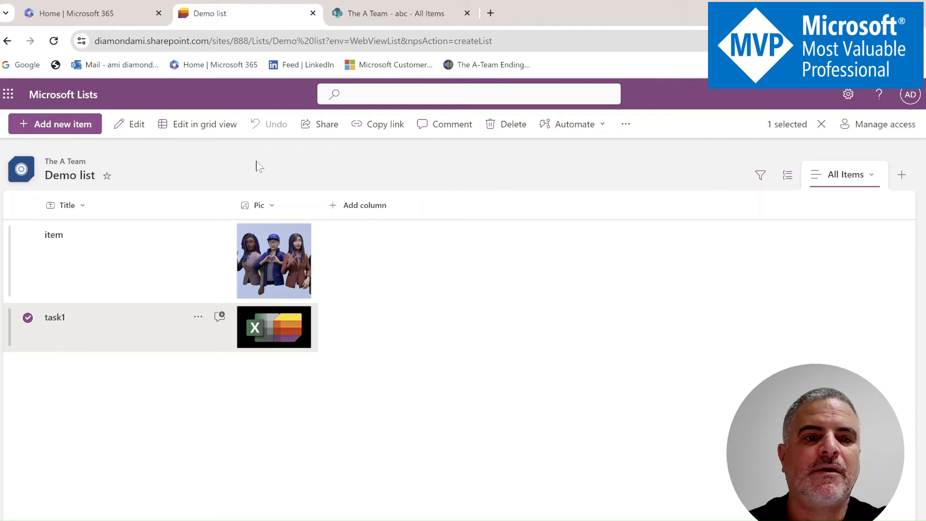
click(205, 124)
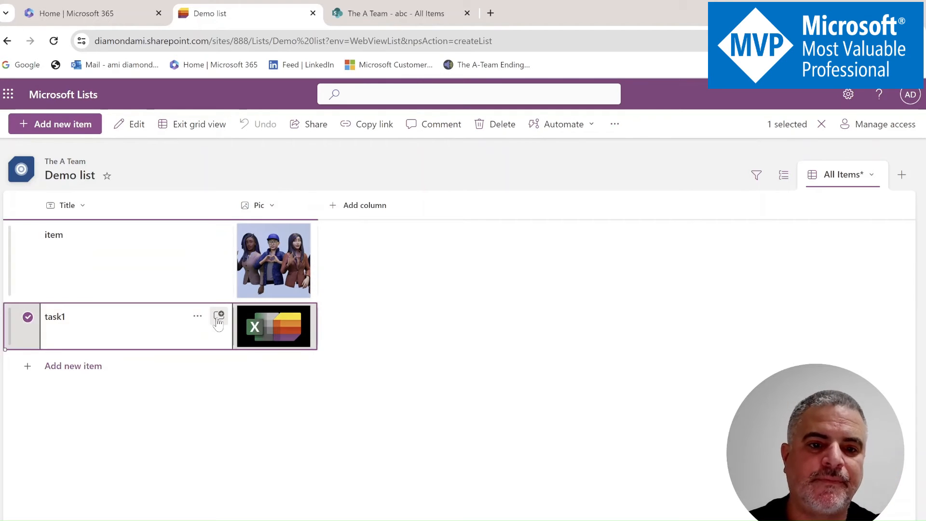
click(274, 326)
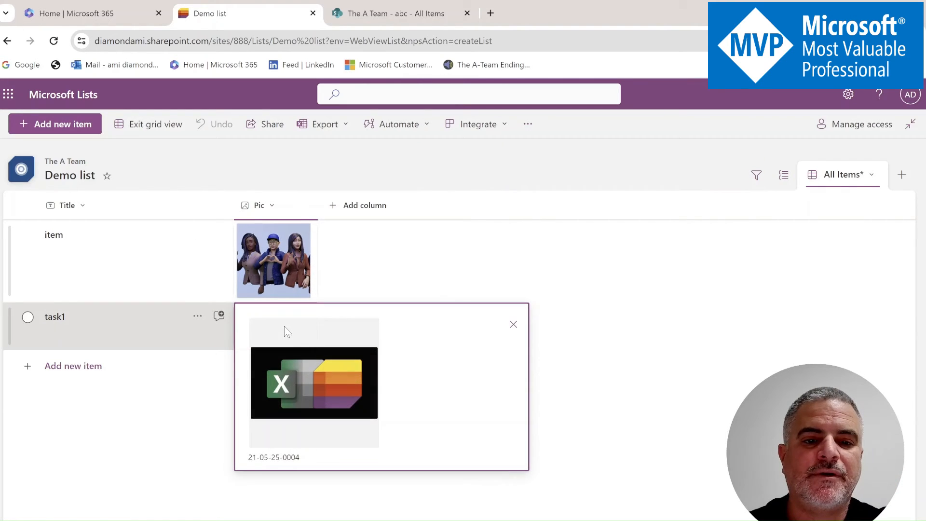
click(513, 324)
text(item)
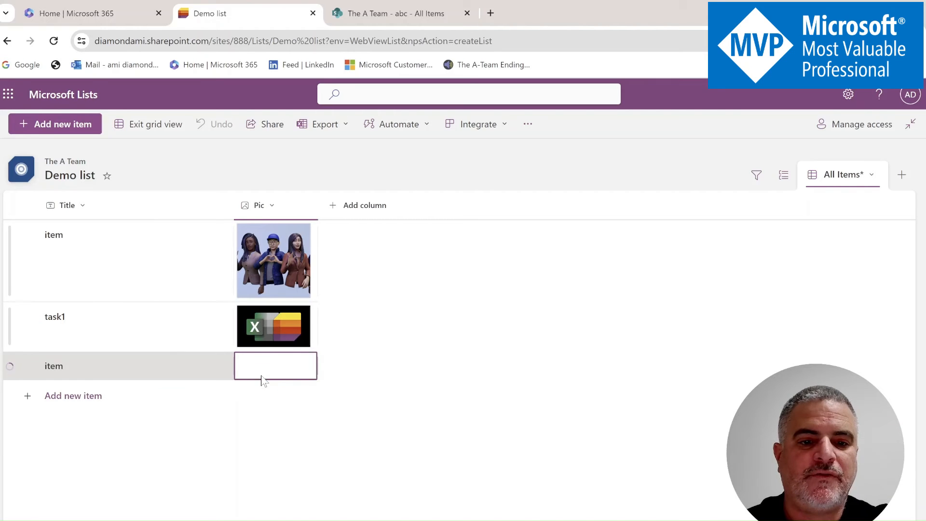
Upload the palm-tree Designer (1) image into the new row's Pic cell.
click(275, 365)
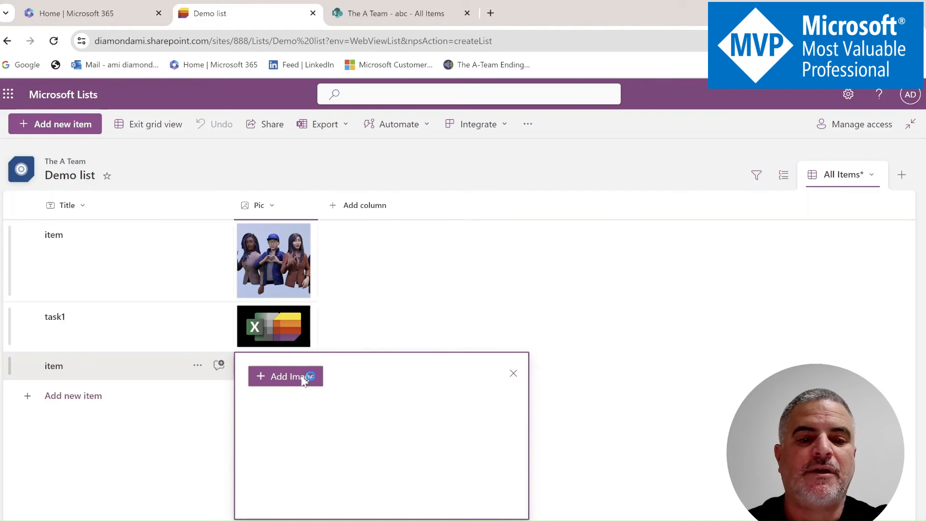
click(285, 376)
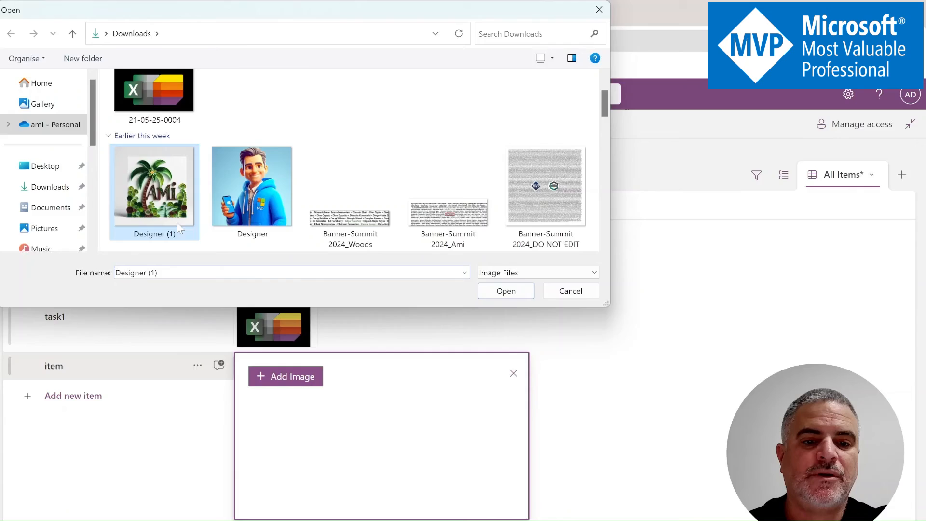
click(505, 290)
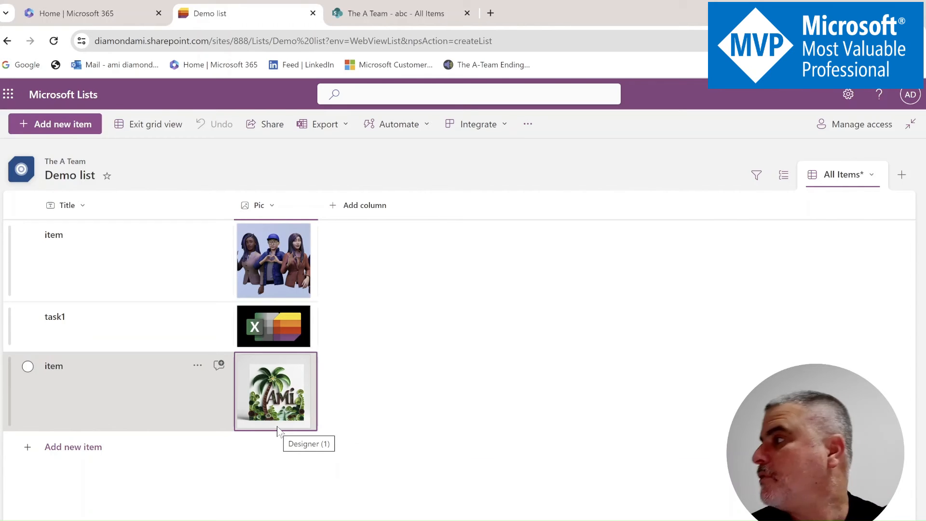
mouse_move(147, 124)
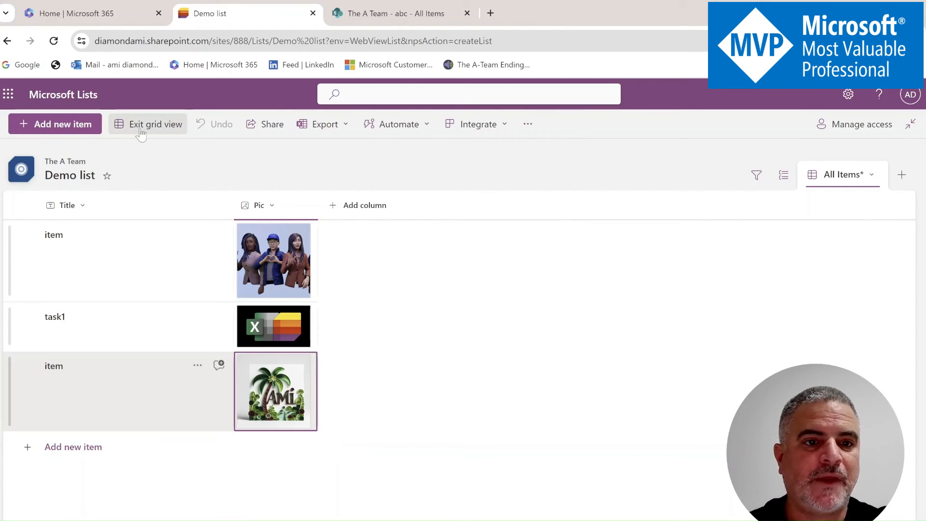
Exit grid view and add a new item titled 'items'.
click(155, 123)
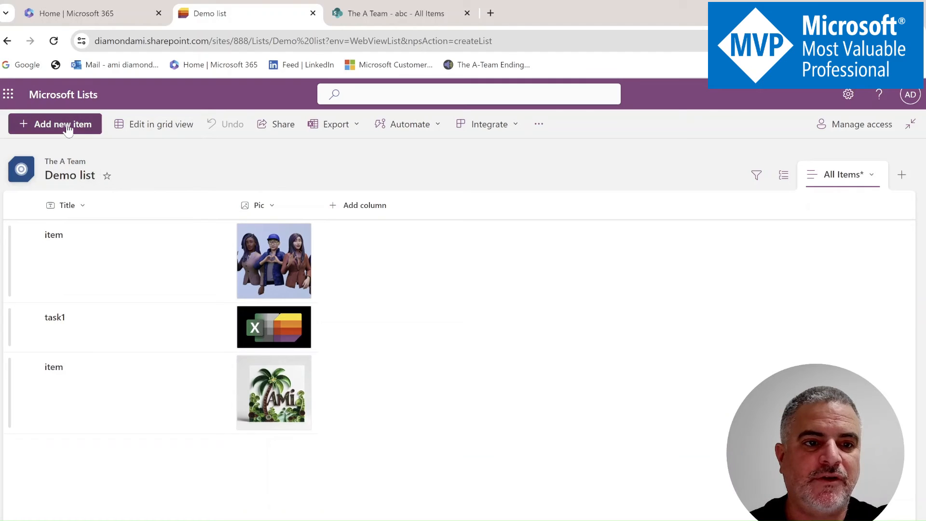
click(55, 124)
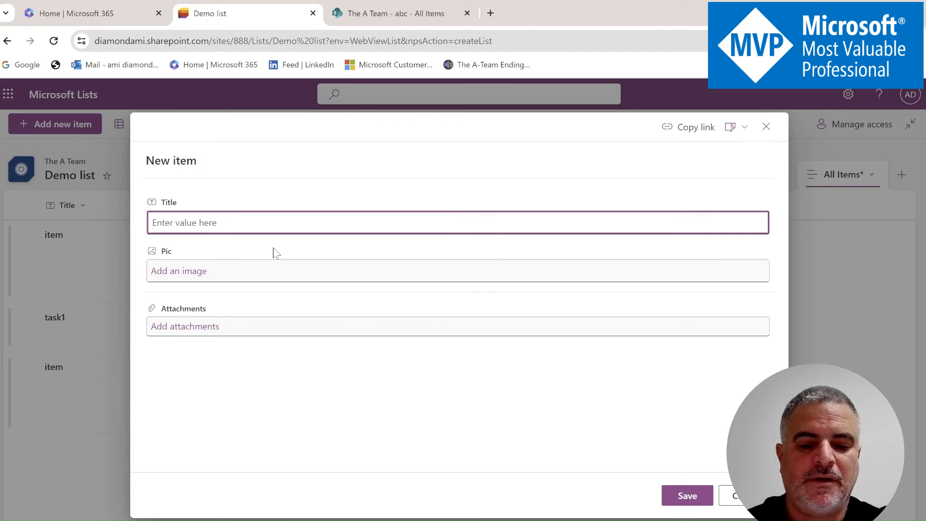
text(items)
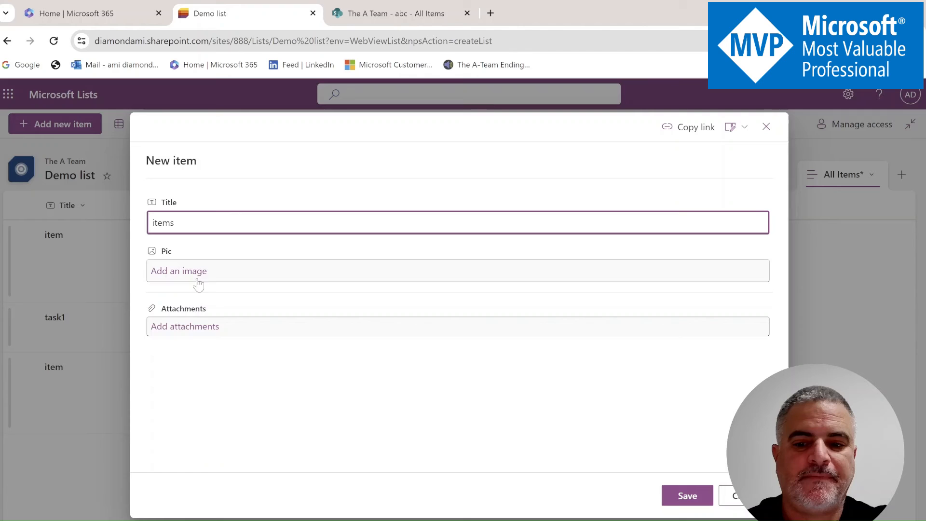
click(687, 495)
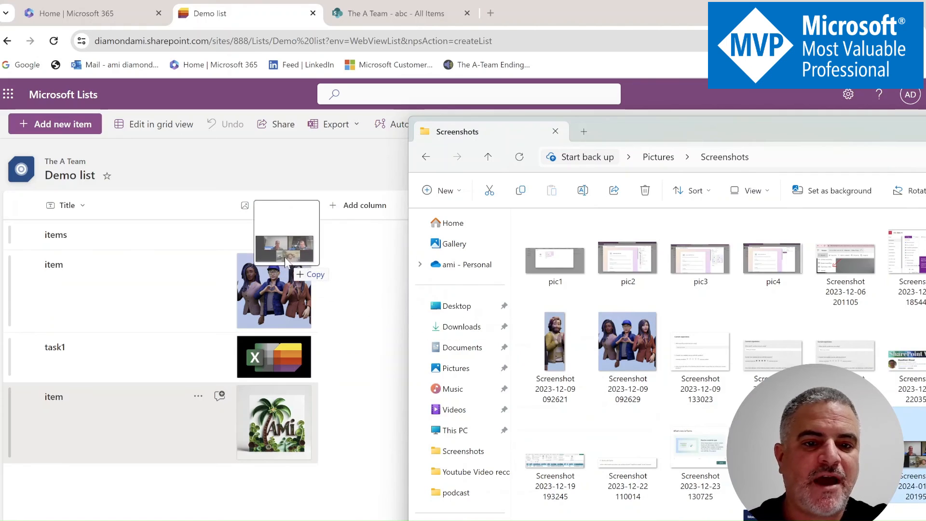
Drag a video-call screenshot from File Explorer onto the items row's Pic cell.
drag(287, 233, 369, 212)
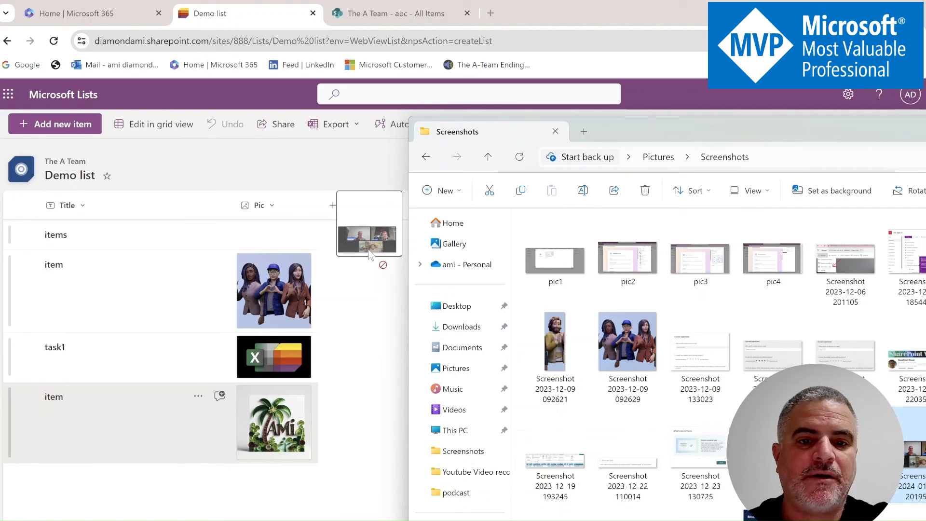
drag(369, 224, 146, 209)
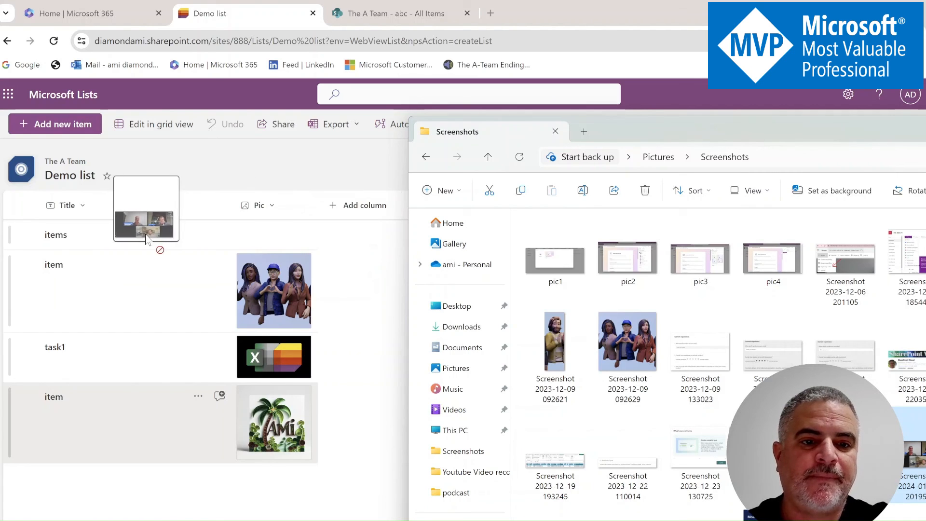
drag(145, 210, 281, 212)
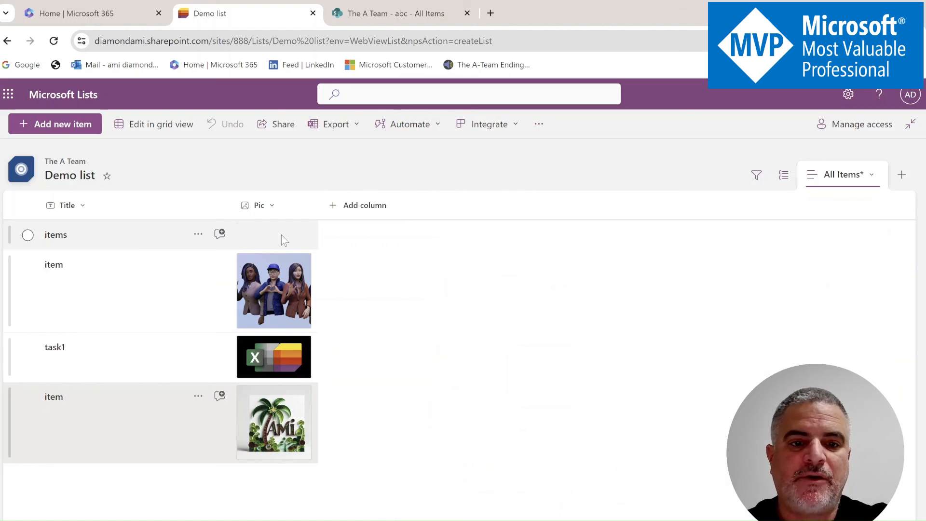
mouse_move(287, 321)
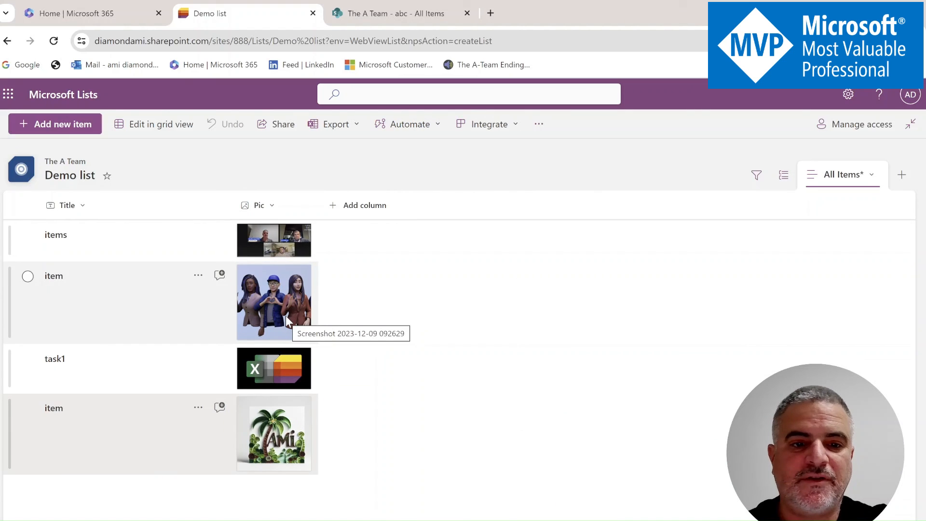